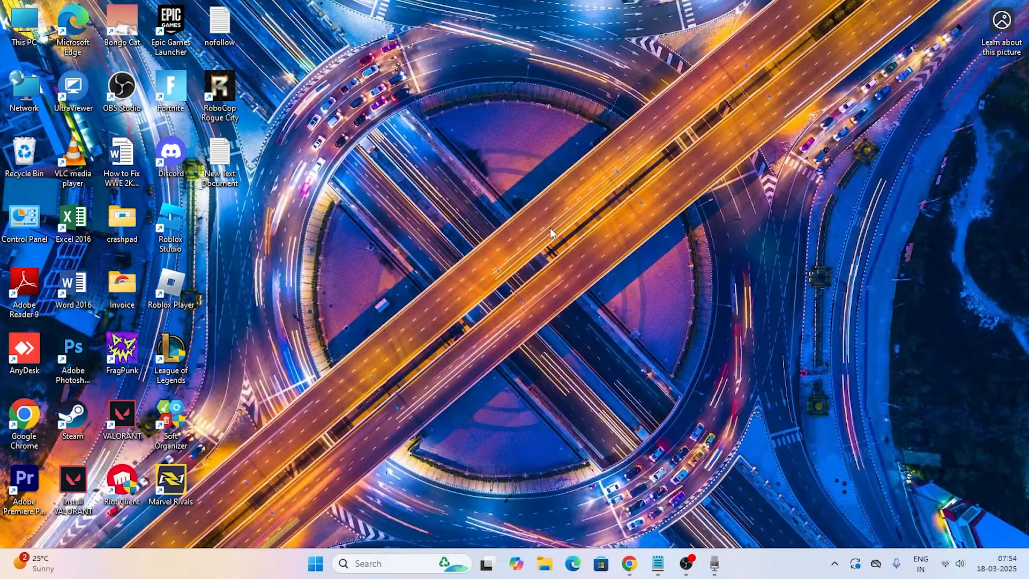
pyautogui.moveTo(480, 230)
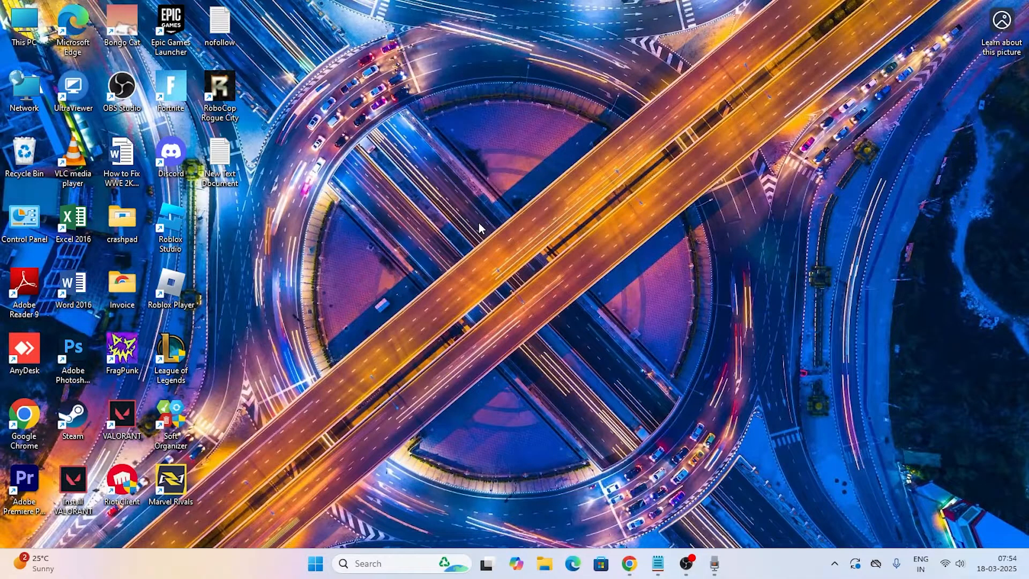
# Reach the Roblox folder inside %localappdata% via Run and bring up its delete action.
pyautogui.click(382, 564)
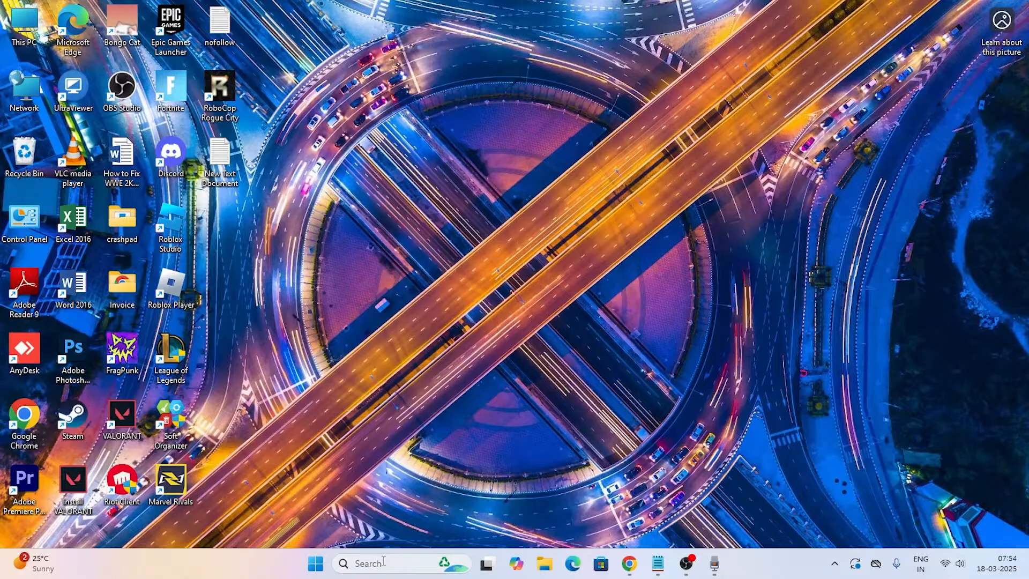
pyautogui.write('run')
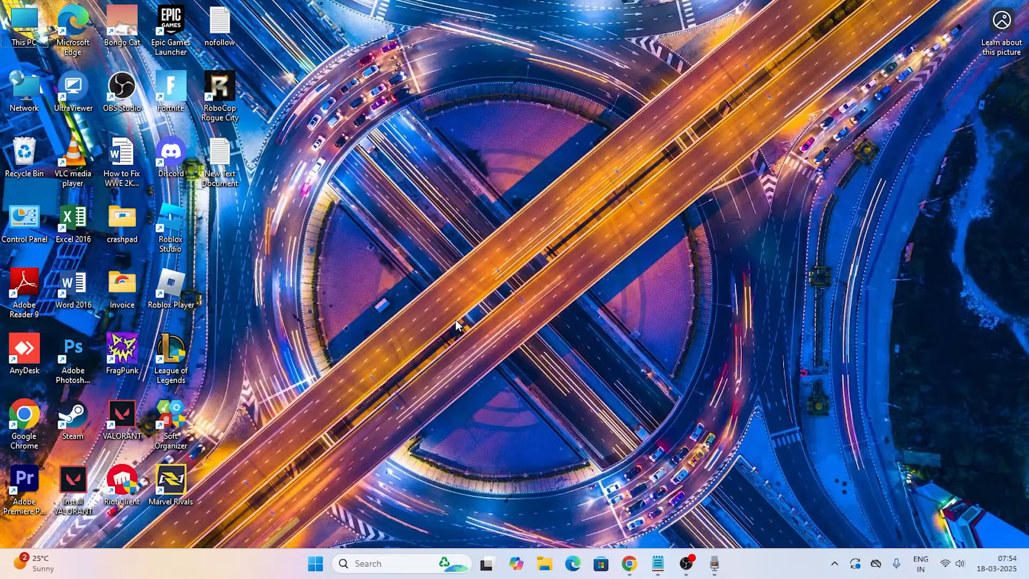
pyautogui.press('Win+r')
pyautogui.write('%localappdata%')
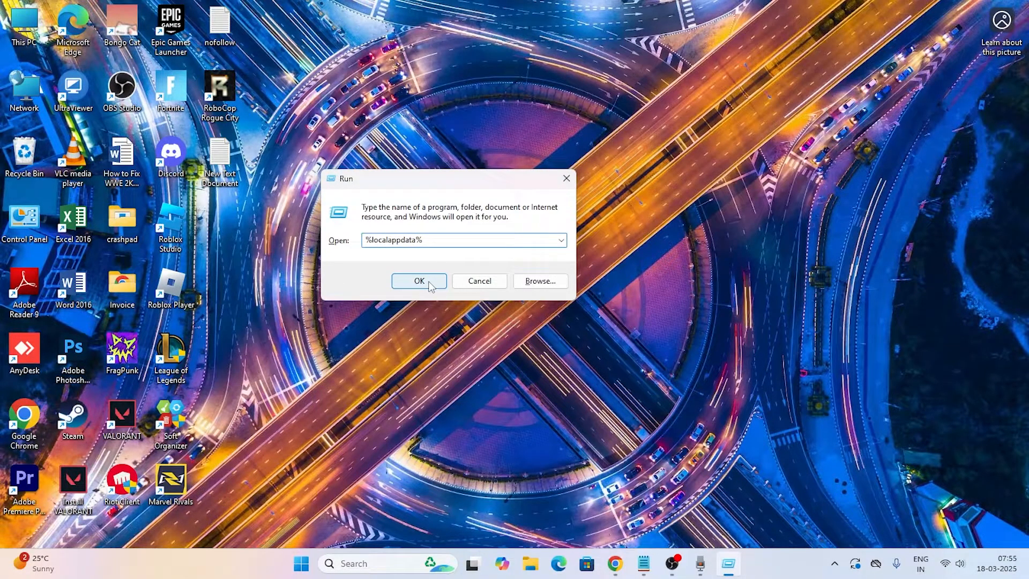
pyautogui.click(419, 281)
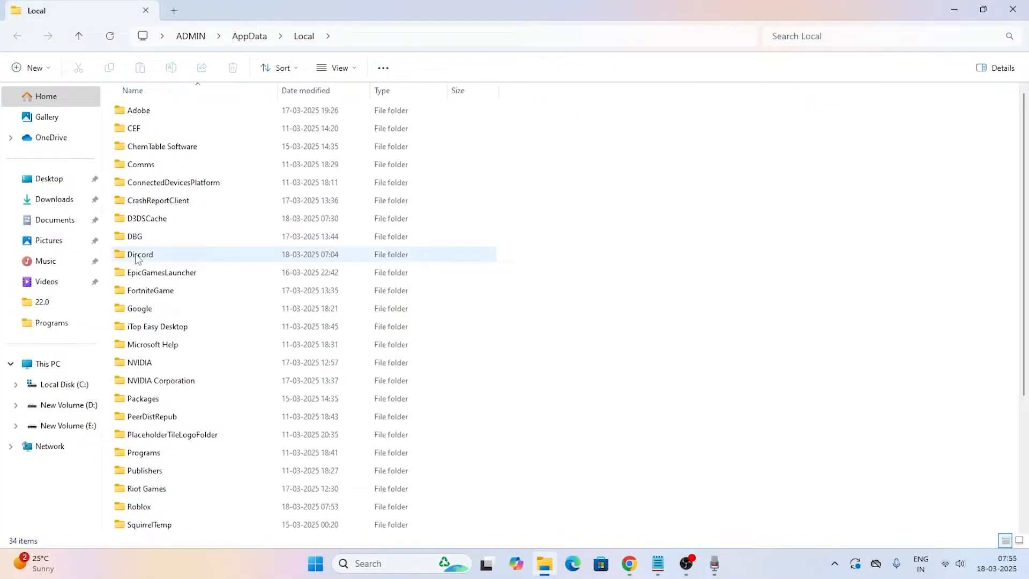
pyautogui.scroll(-3)
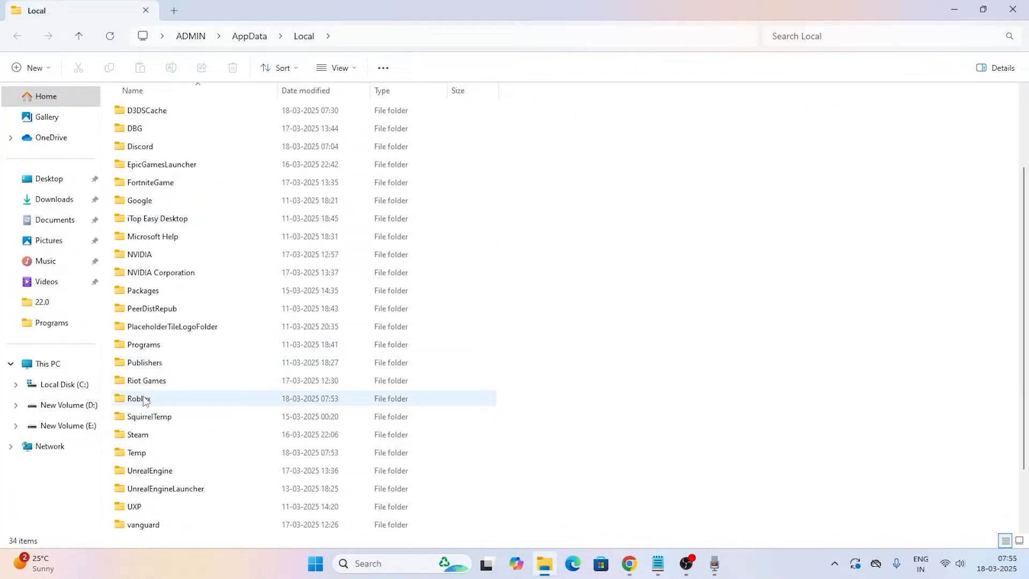
pyautogui.rightClick(137, 398)
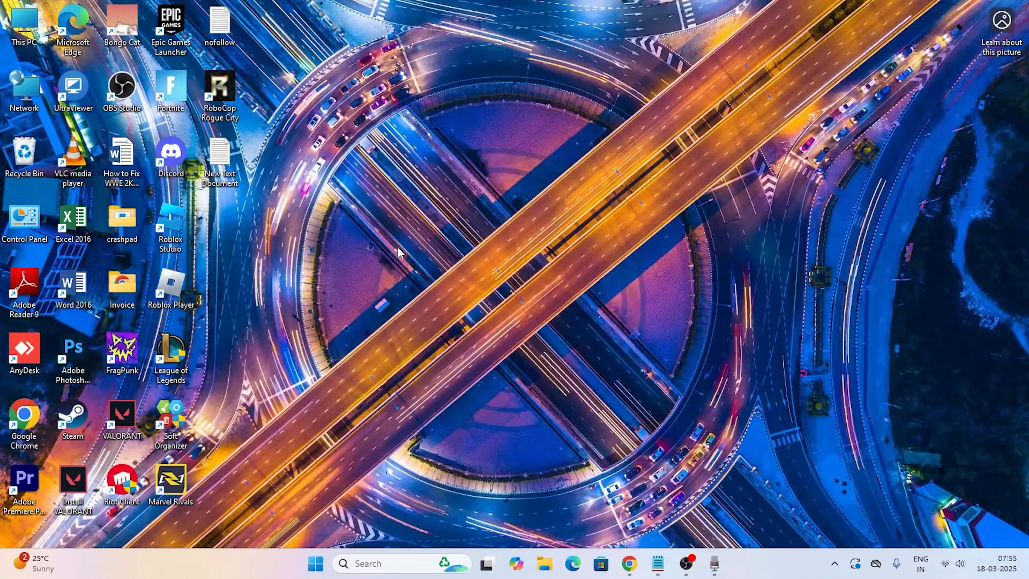
pyautogui.moveTo(423, 254)
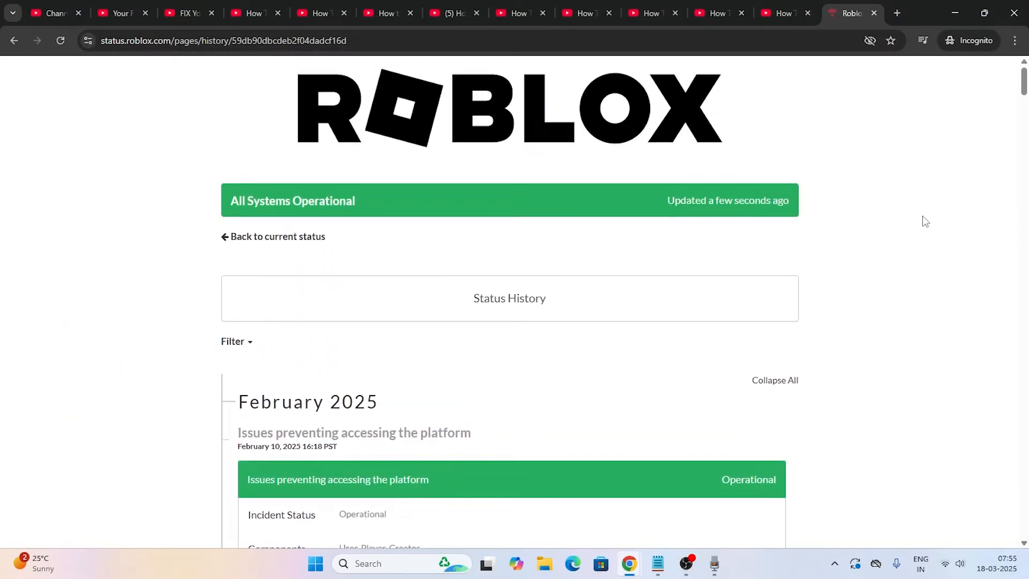
# Review past incidents on status.roblox.com and return to the All Systems Operational header.
pyautogui.scroll(-3)
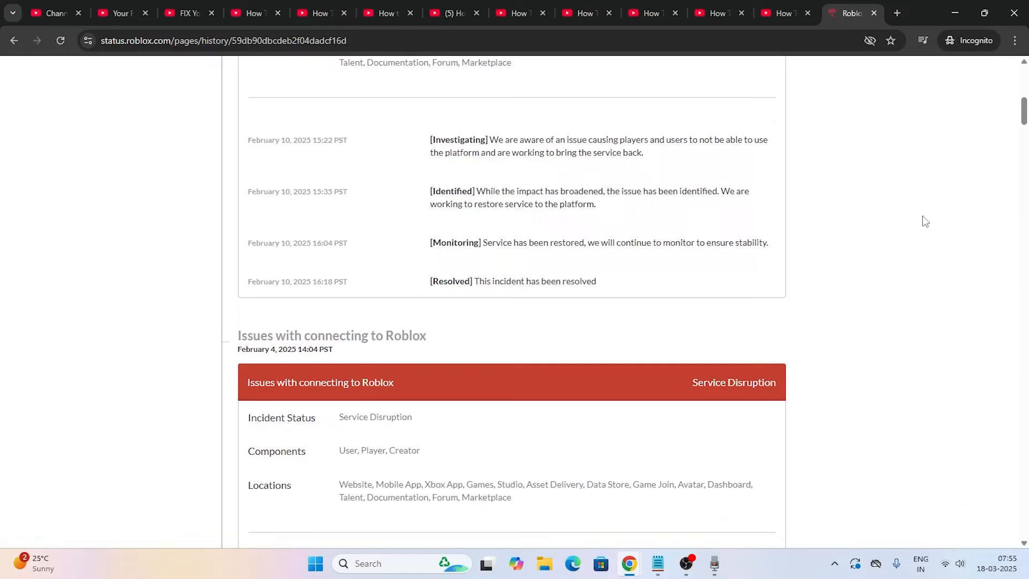
pyautogui.scroll(-3)
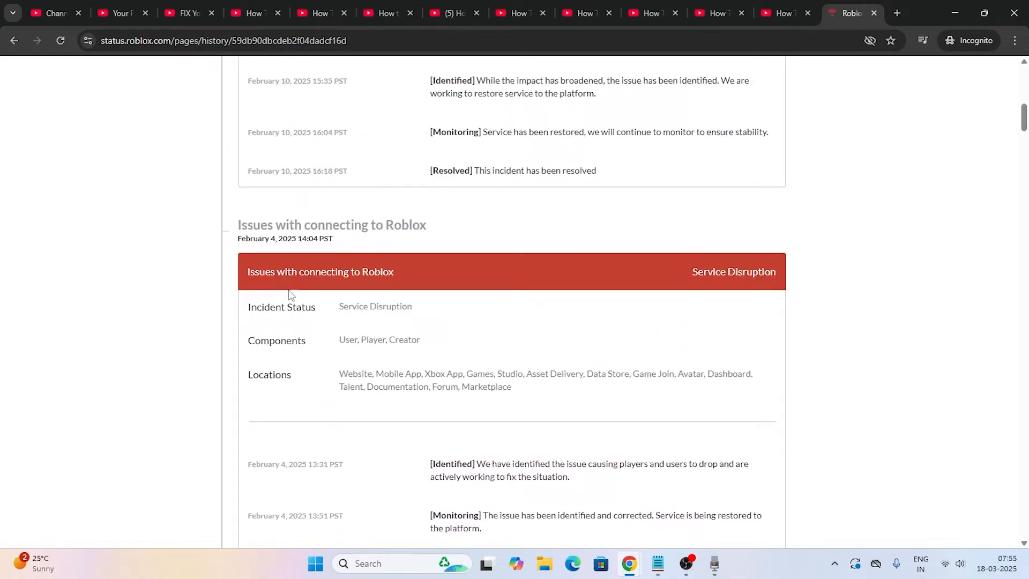
pyautogui.moveTo(795, 274)
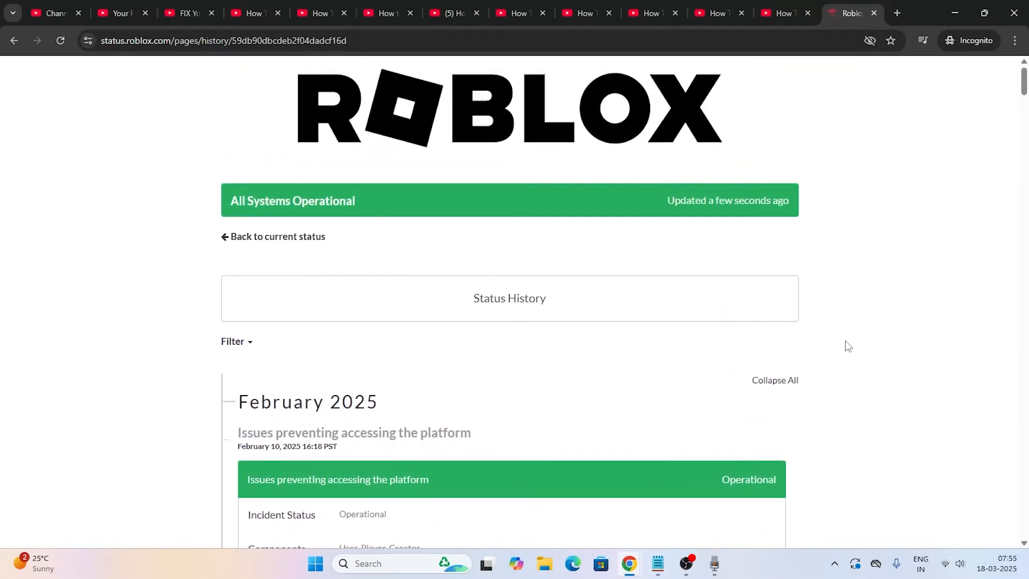
pyautogui.moveTo(510, 297)
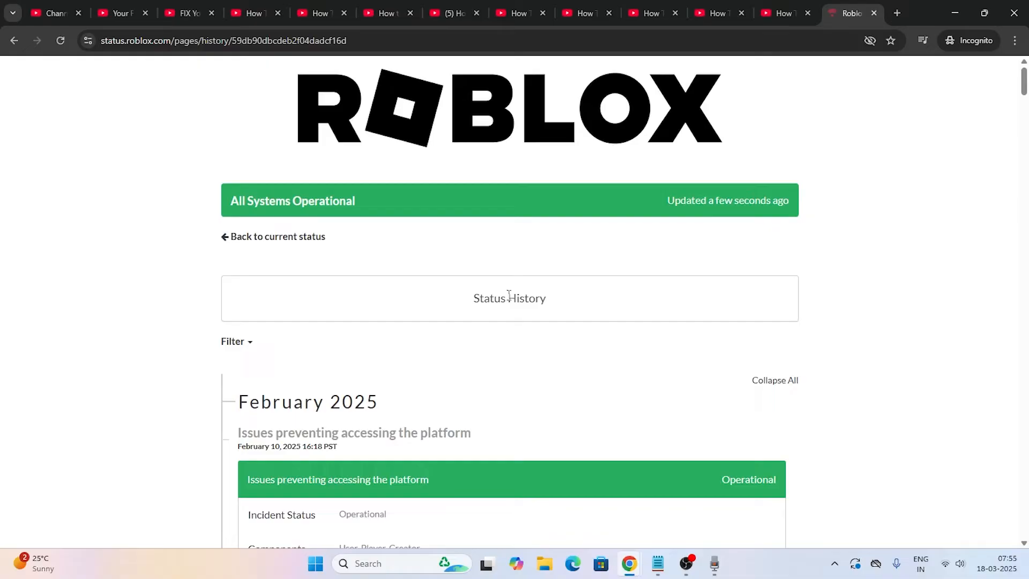
pyautogui.moveTo(864, 261)
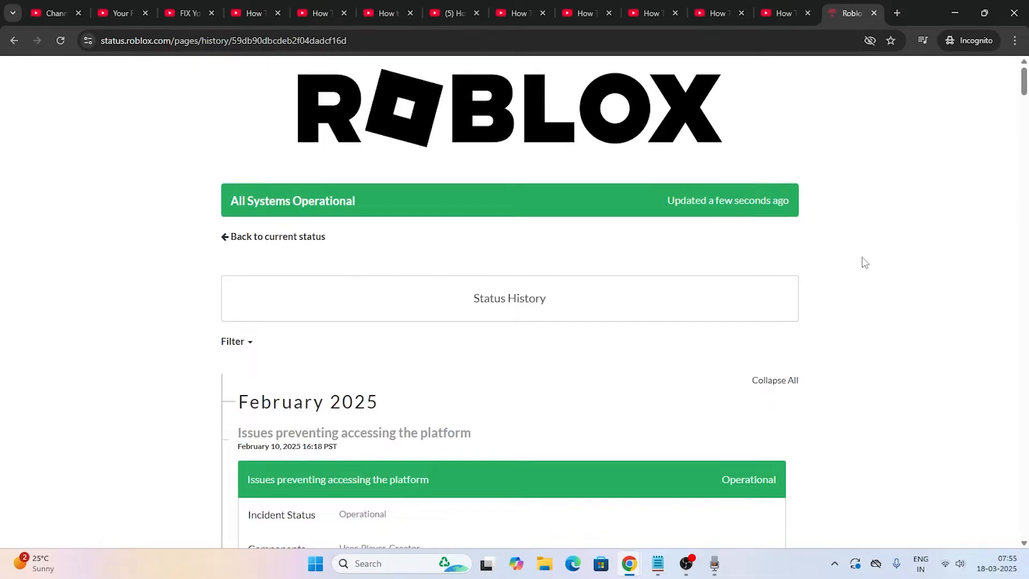
pyautogui.moveTo(866, 245)
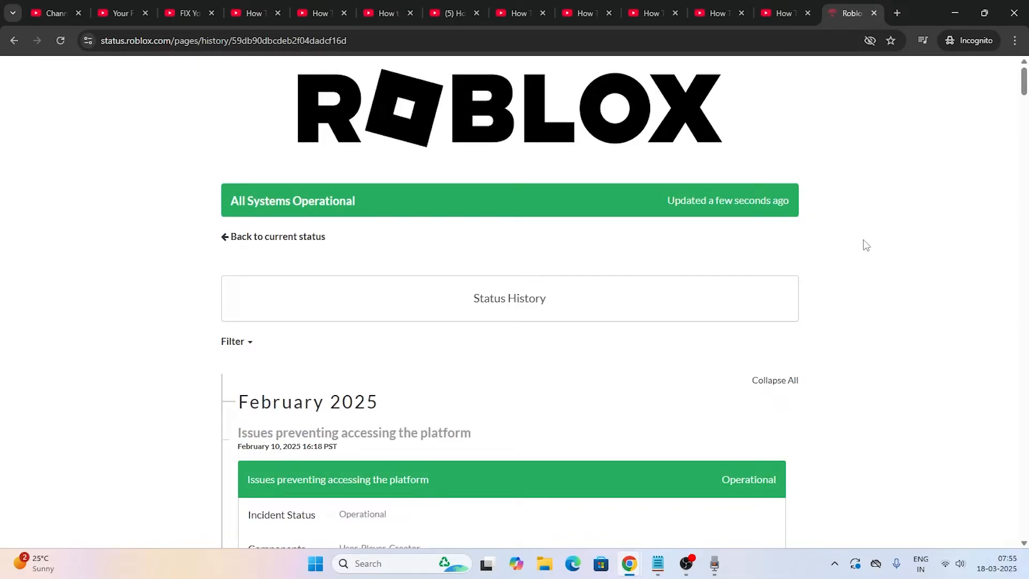
pyautogui.scroll(-3)
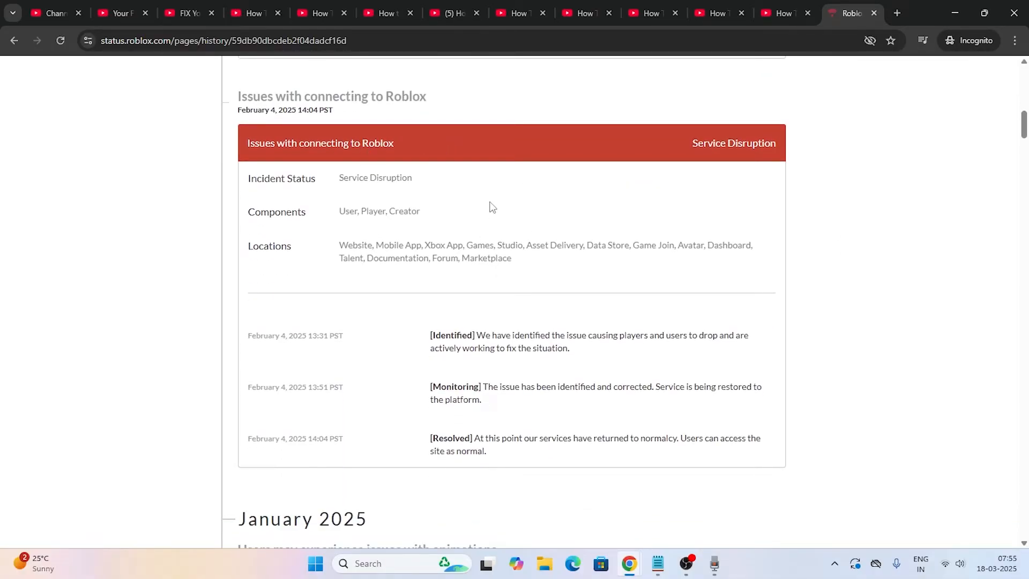
pyautogui.scroll(-3)
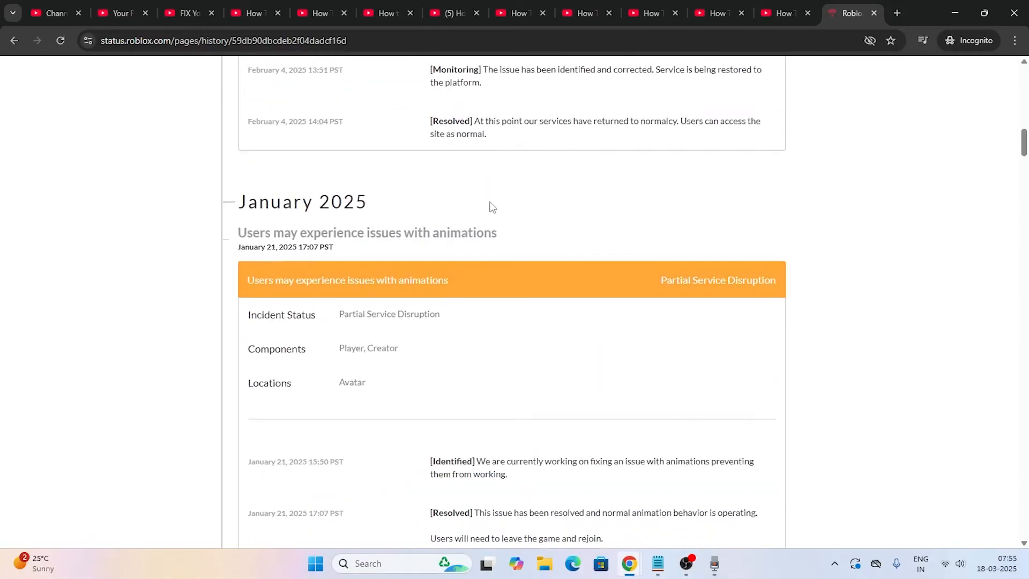
pyautogui.scroll(3)
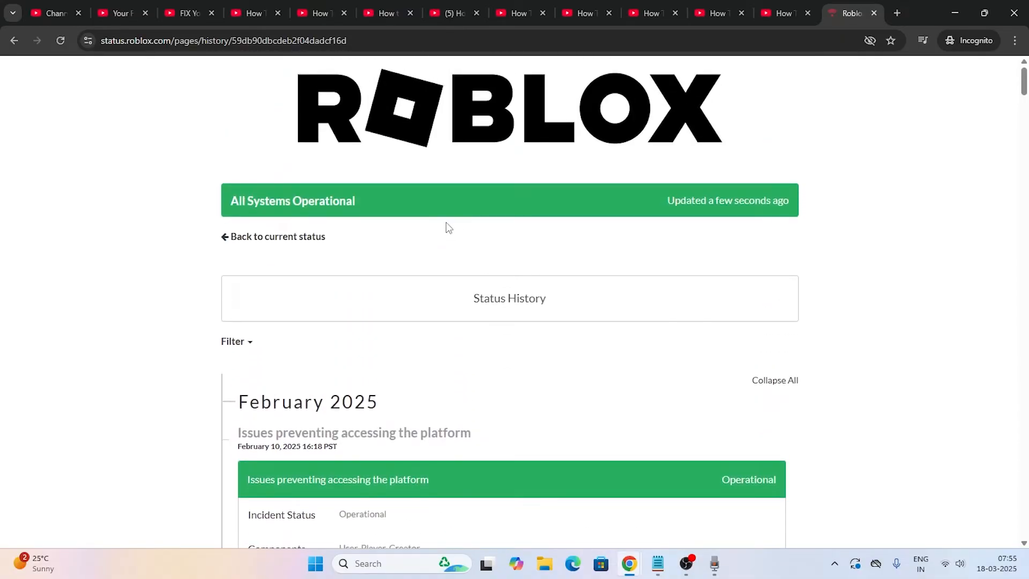
pyautogui.moveTo(578, 297)
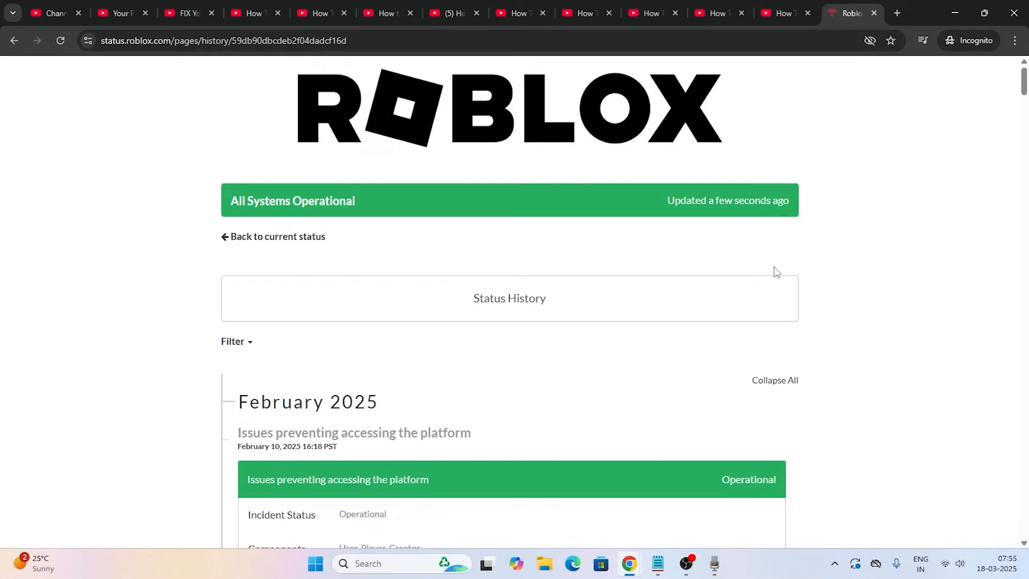
pyautogui.moveTo(880, 260)
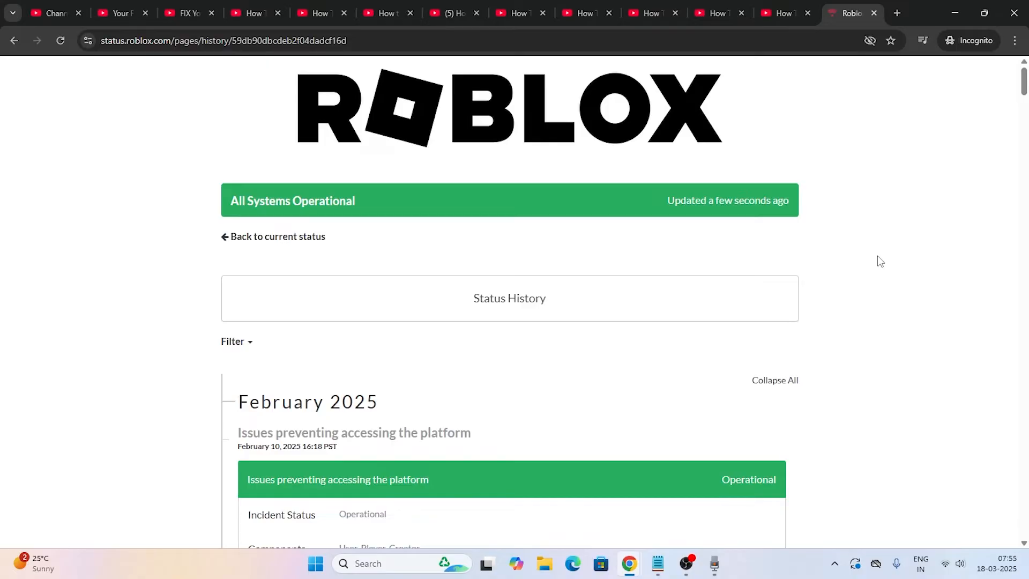
pyautogui.moveTo(915, 136)
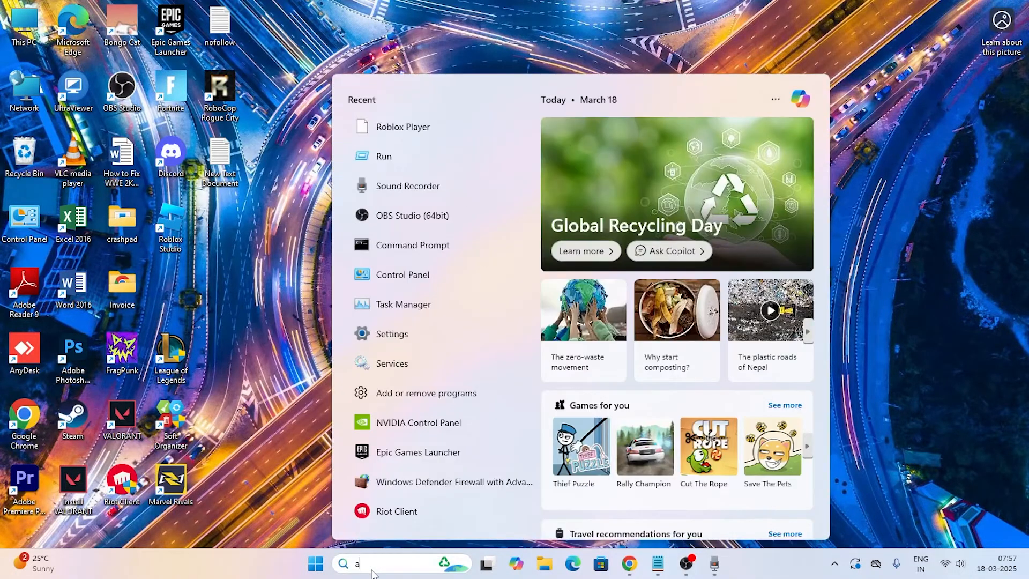
# Filter installed apps to 'rob', reach Roblox Player for ADMIN's actions, then close Settings.
pyautogui.write('add')
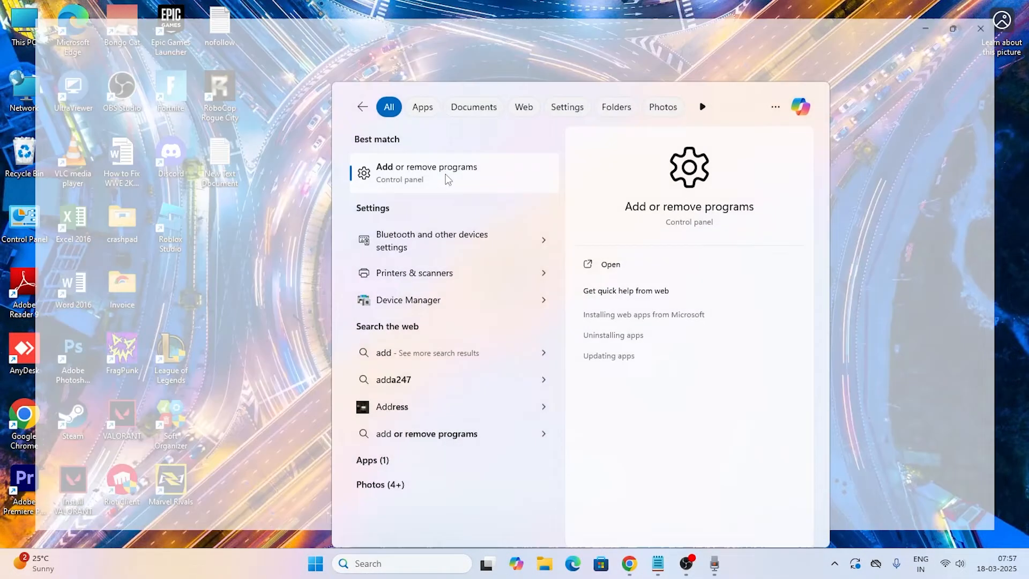
pyautogui.click(436, 173)
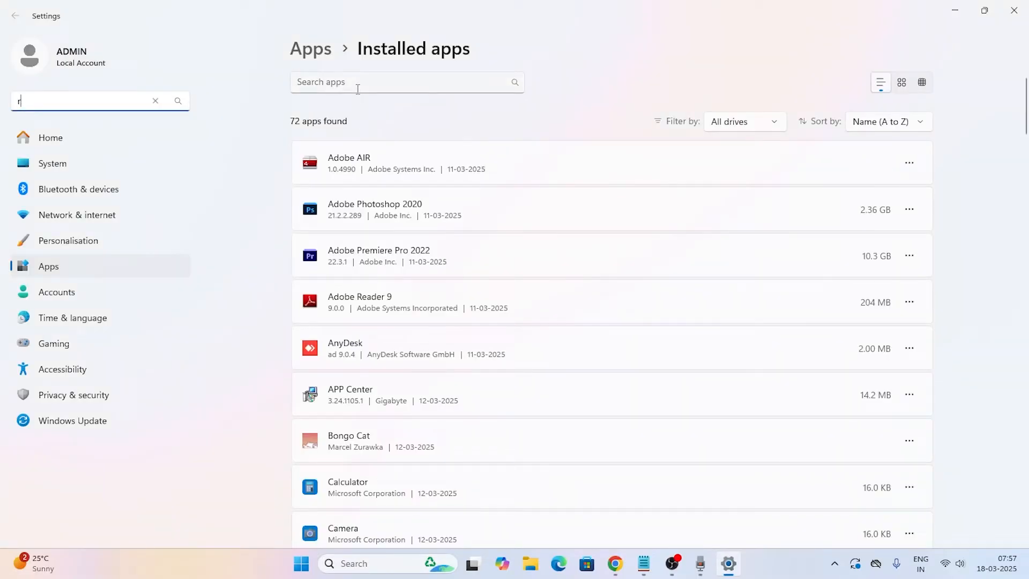
pyautogui.write('rob')
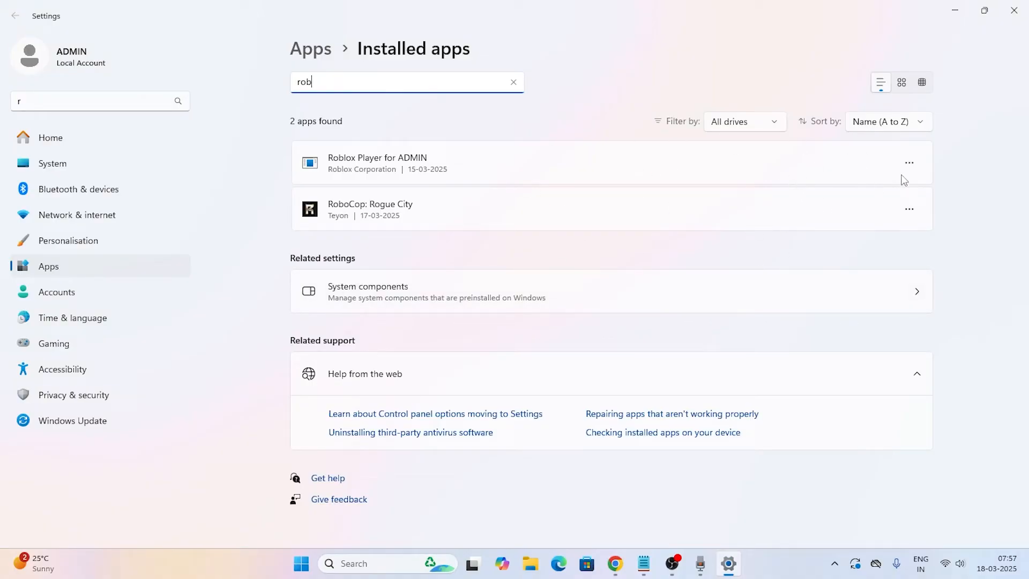
pyautogui.click(909, 162)
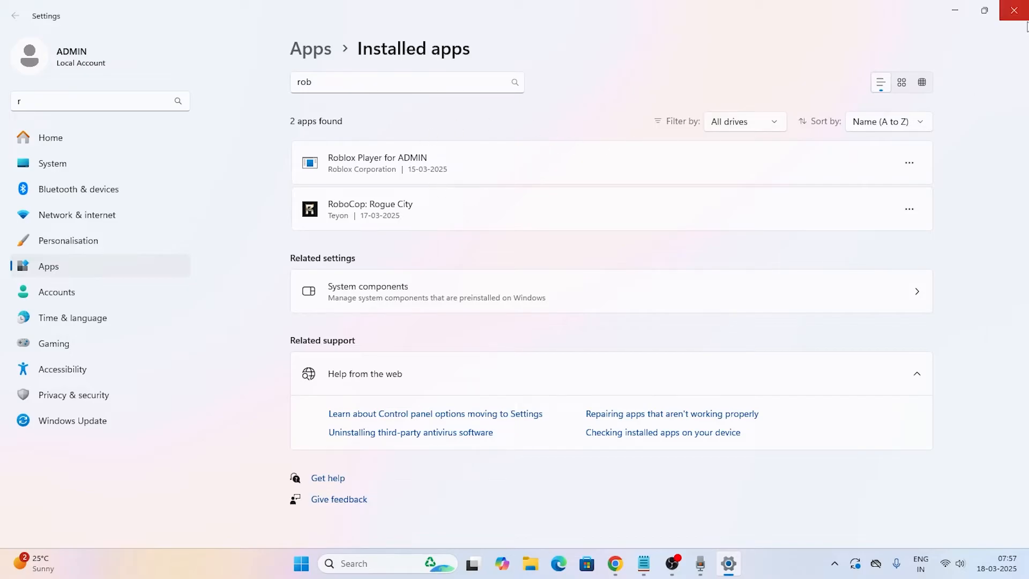
pyautogui.click(1013, 11)
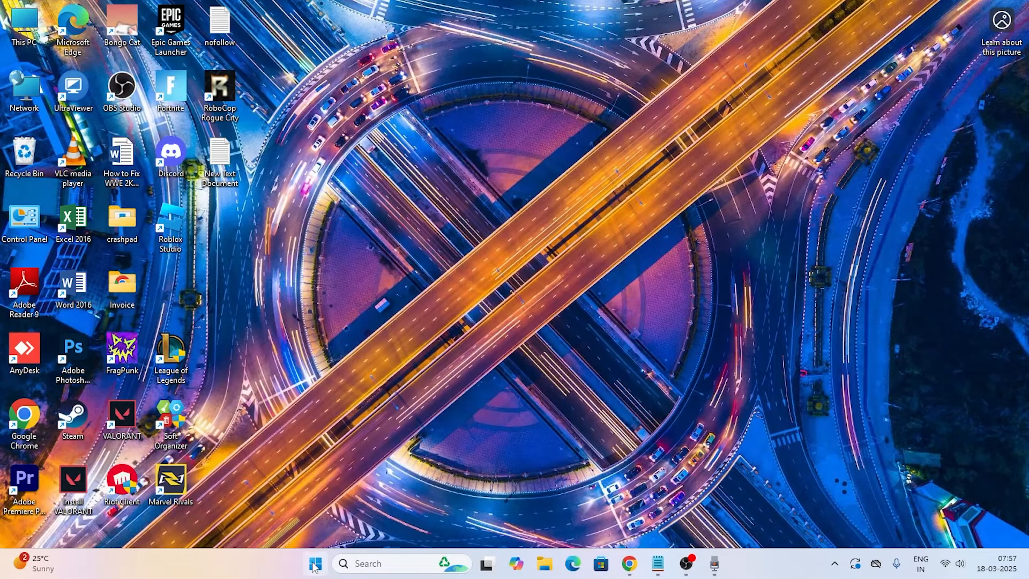
pyautogui.moveTo(321, 283)
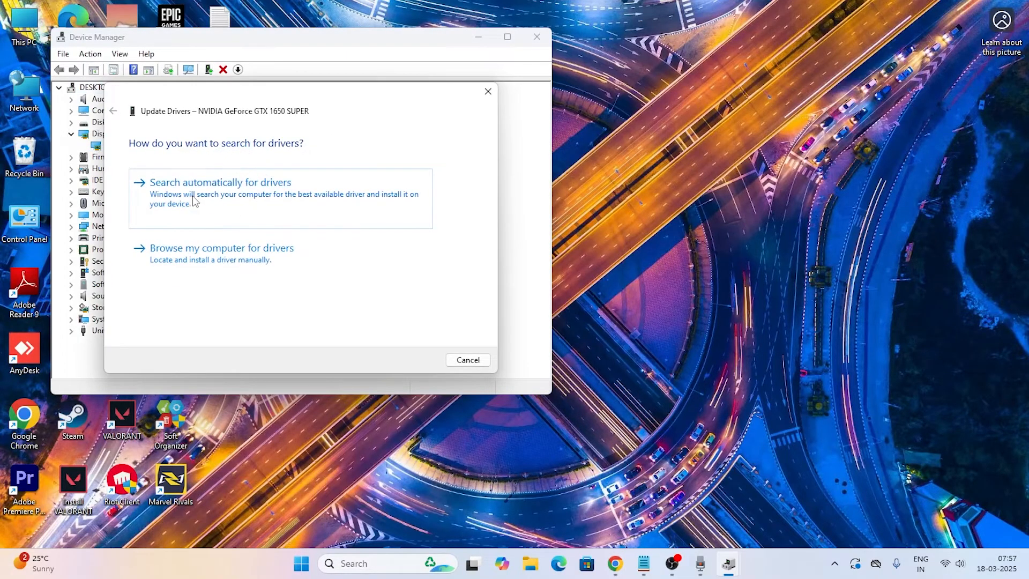
# Search automatically for GTX 1650 SUPER drivers and dismiss the 'best drivers installed' result.
pyautogui.click(220, 182)
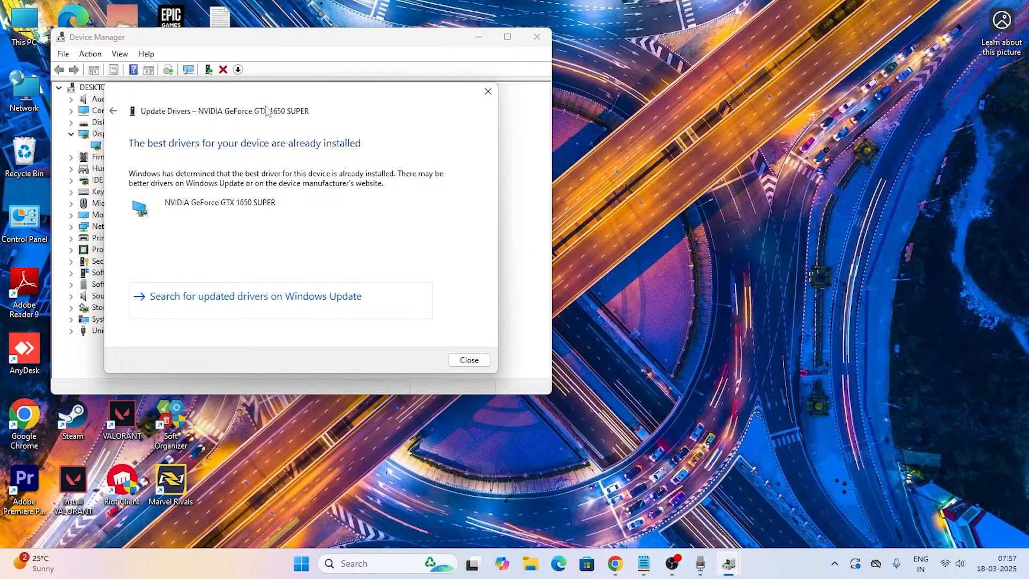
pyautogui.click(470, 360)
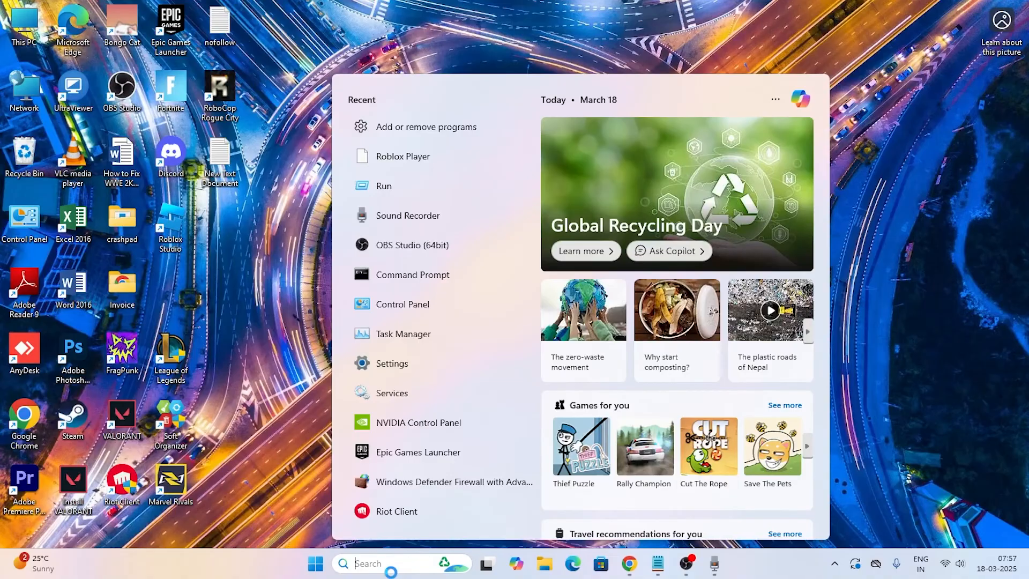
# Launch Roblox Player as administrator from Start search and answer No to the shortcut prompt.
pyautogui.write('roblox Player')
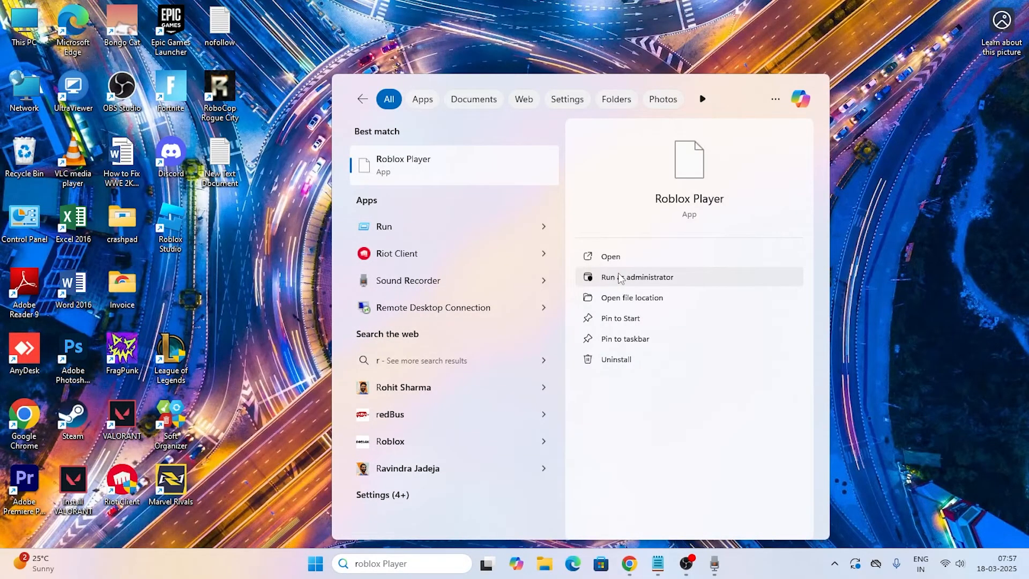
pyautogui.click(636, 276)
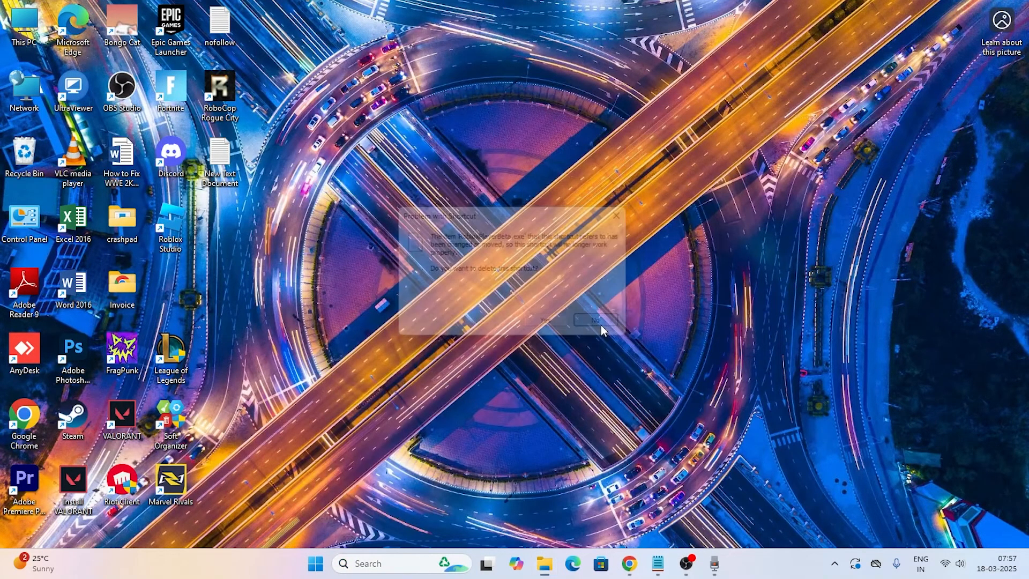
pyautogui.click(598, 319)
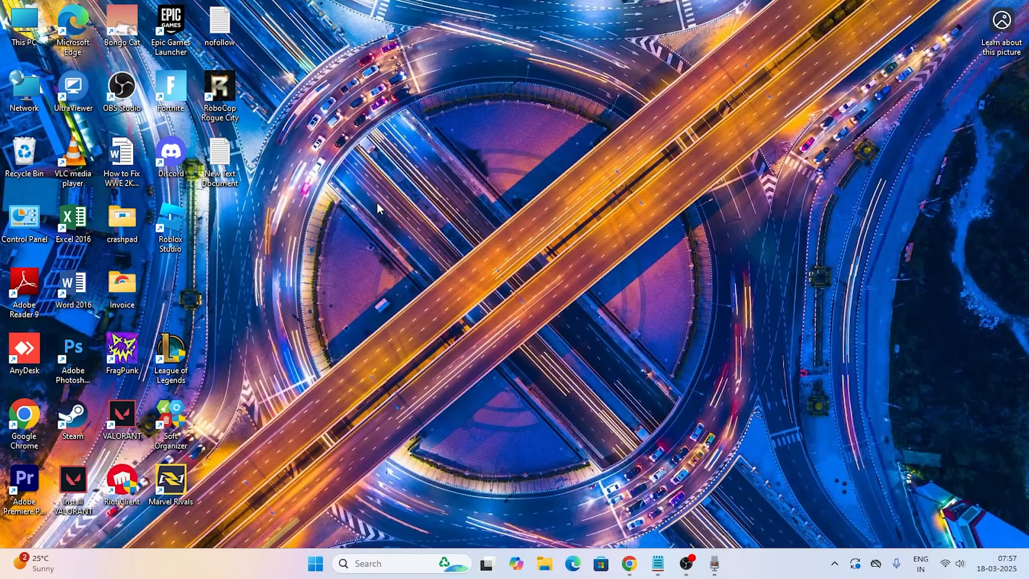